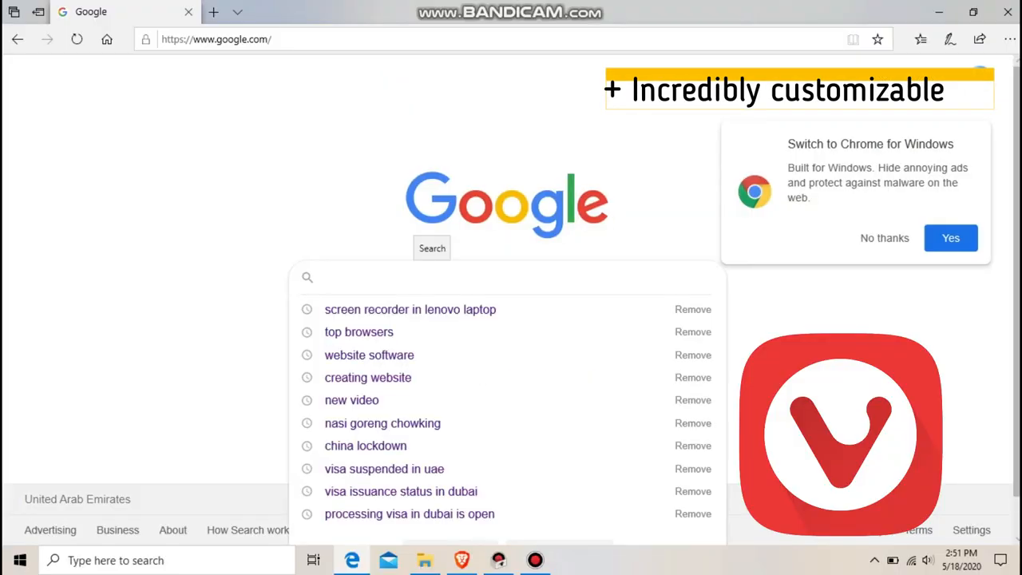
In Microsoft Edge, search Google for 'vivaldi' and pick a suggestion.
text(vivaldi)
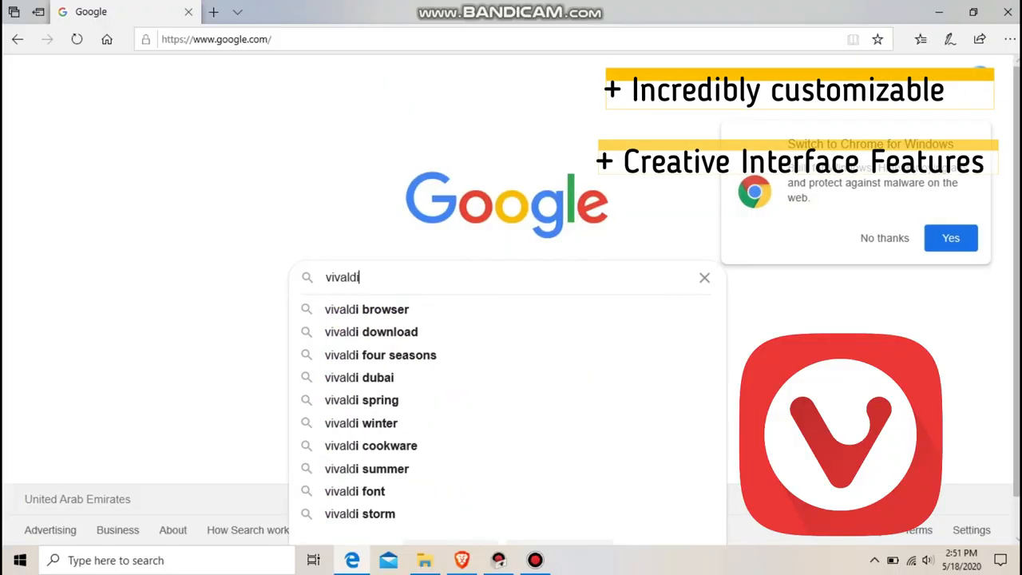
click(366, 309)
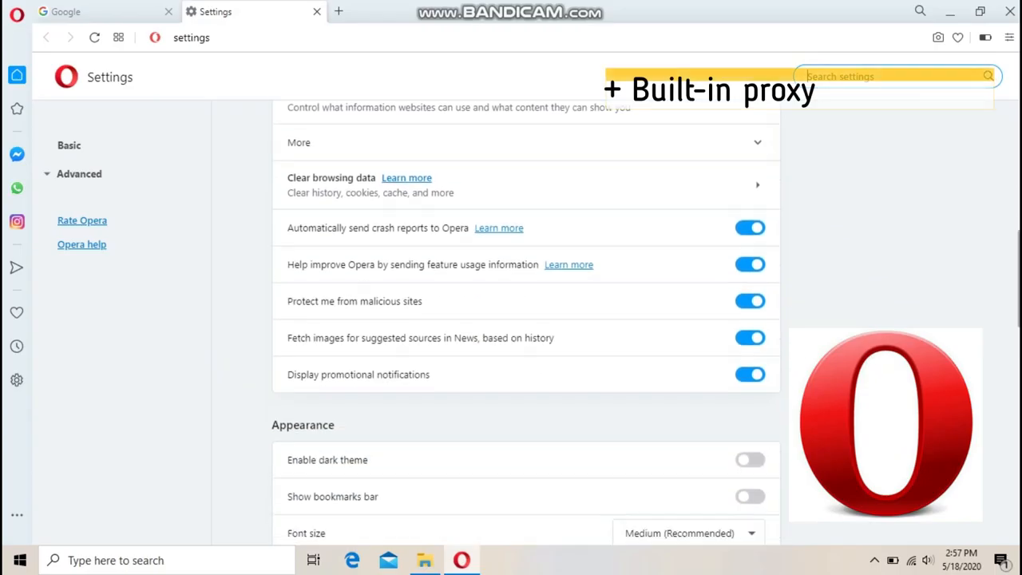
Scroll through Opera Settings, then run Google searches for 'dailymotion' and 'videos'.
scroll(down, 3)
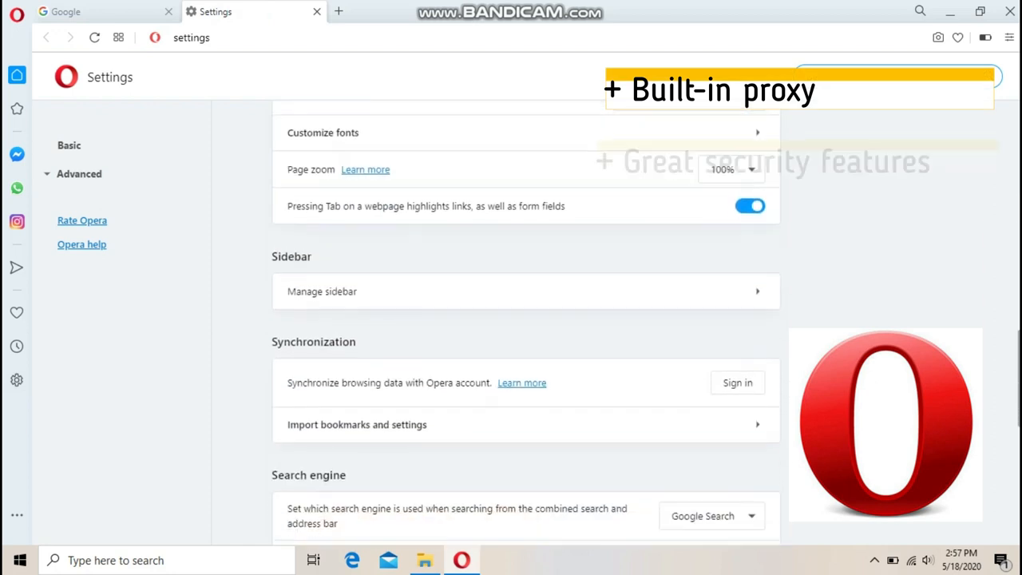
scroll(down, 3)
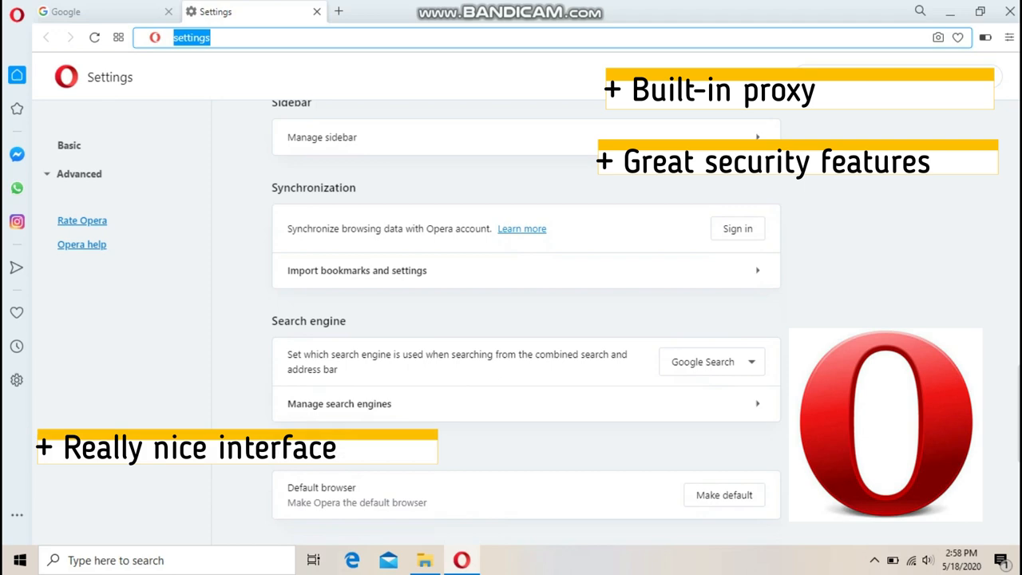
text(dailymotion)
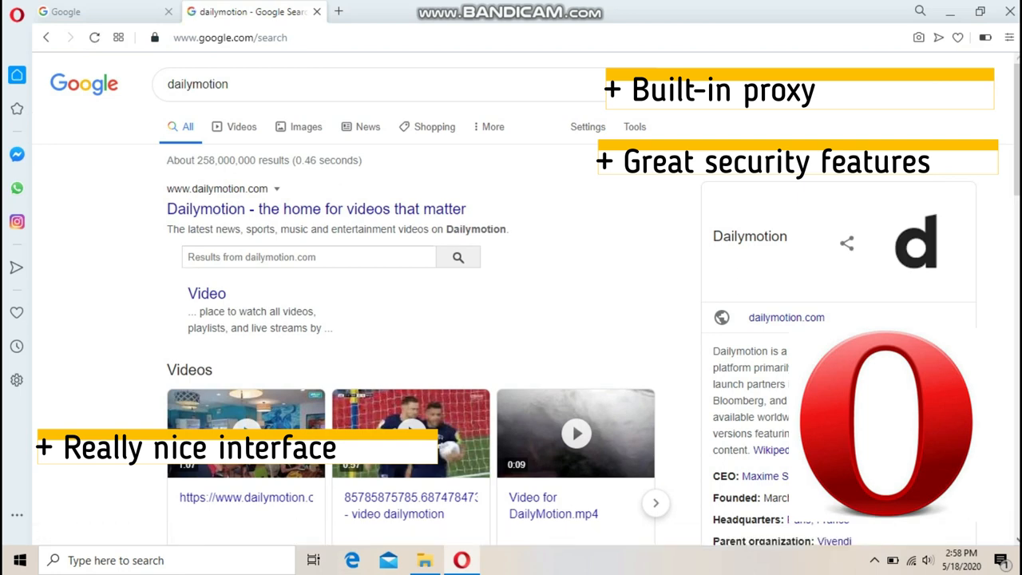
text(videos)
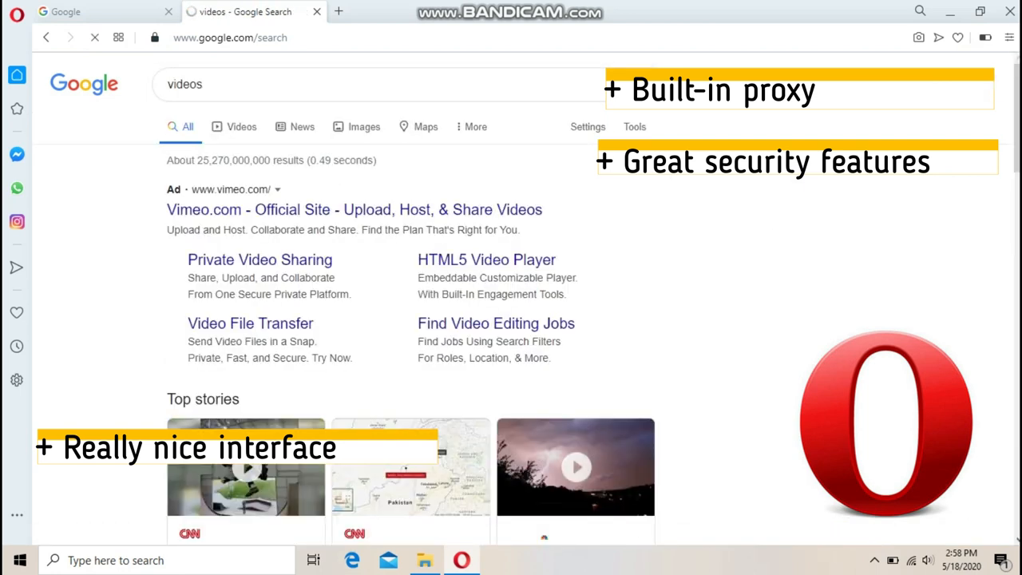
scroll(down, 3)
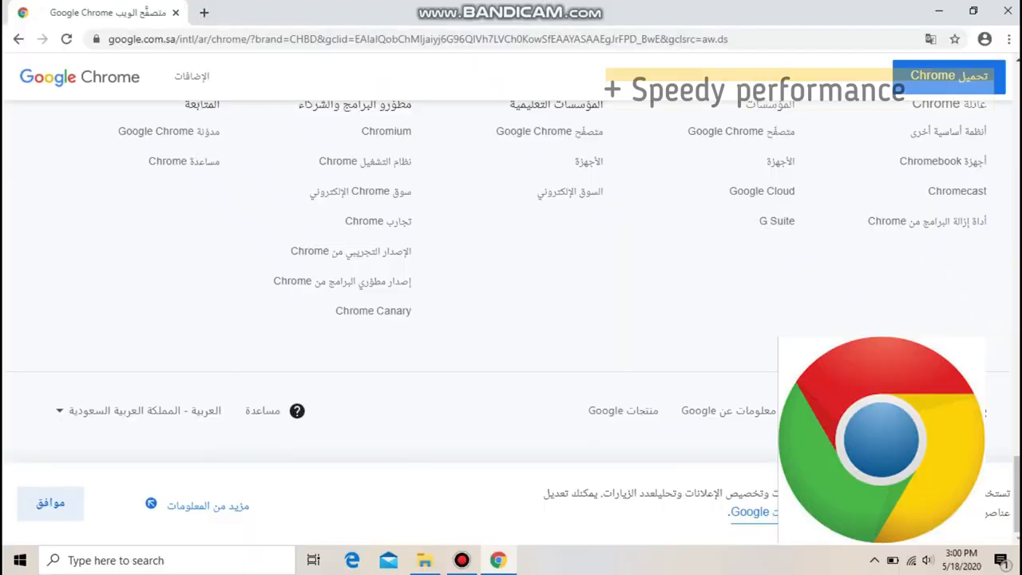
Open the Chrome download page's language selector and browse the language list.
click(136, 410)
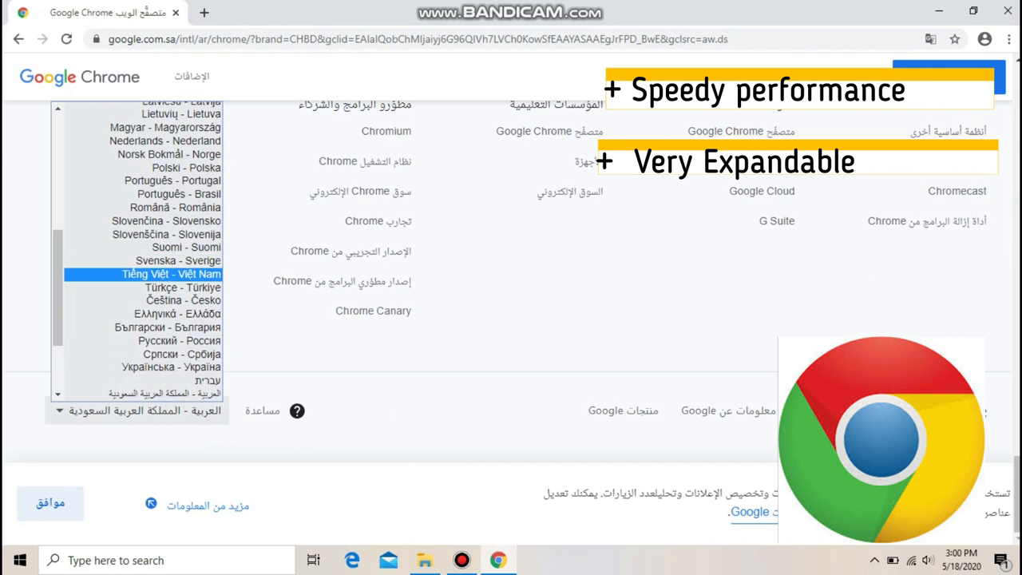
scroll(up, 3)
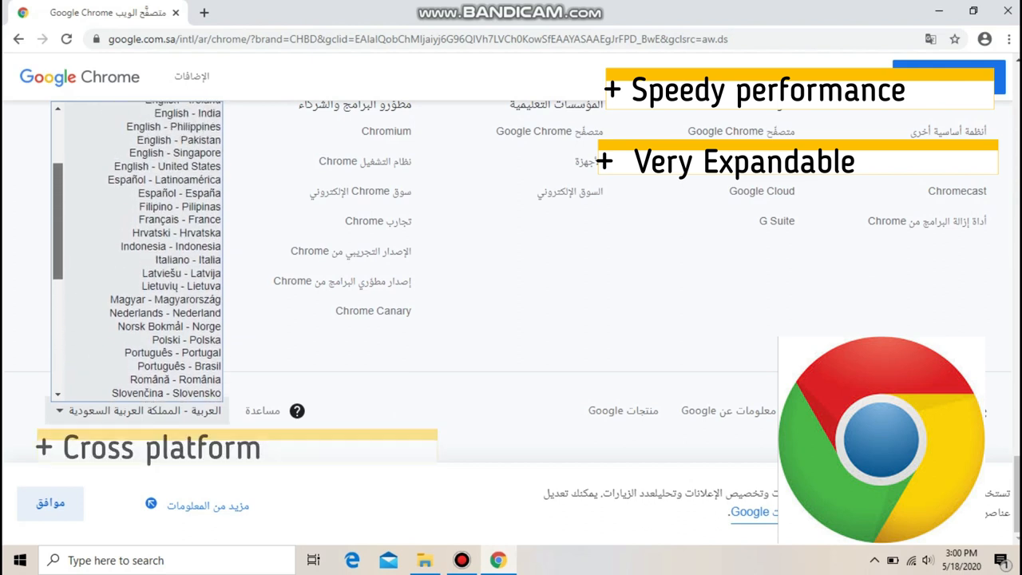
click(172, 204)
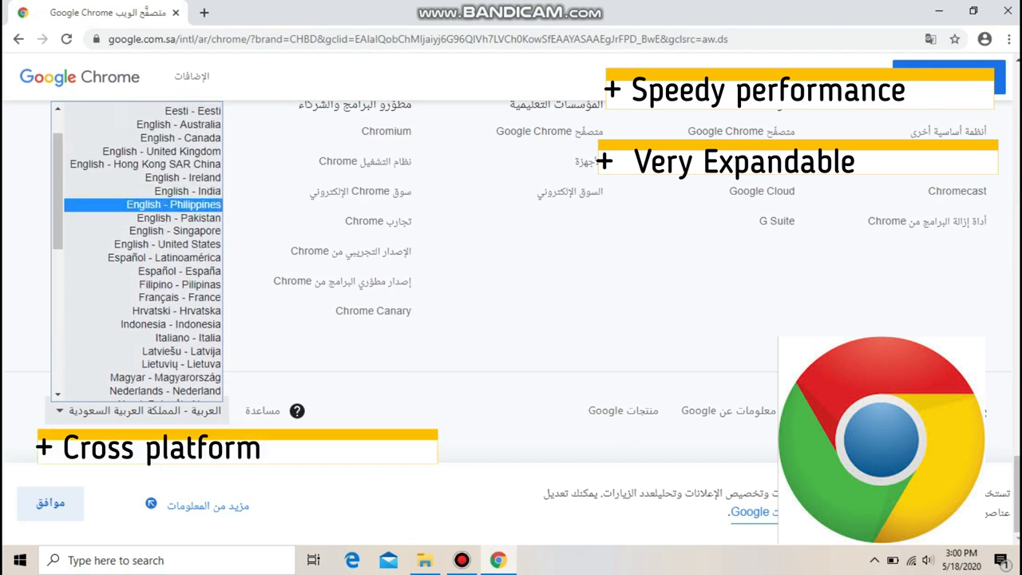
click(173, 204)
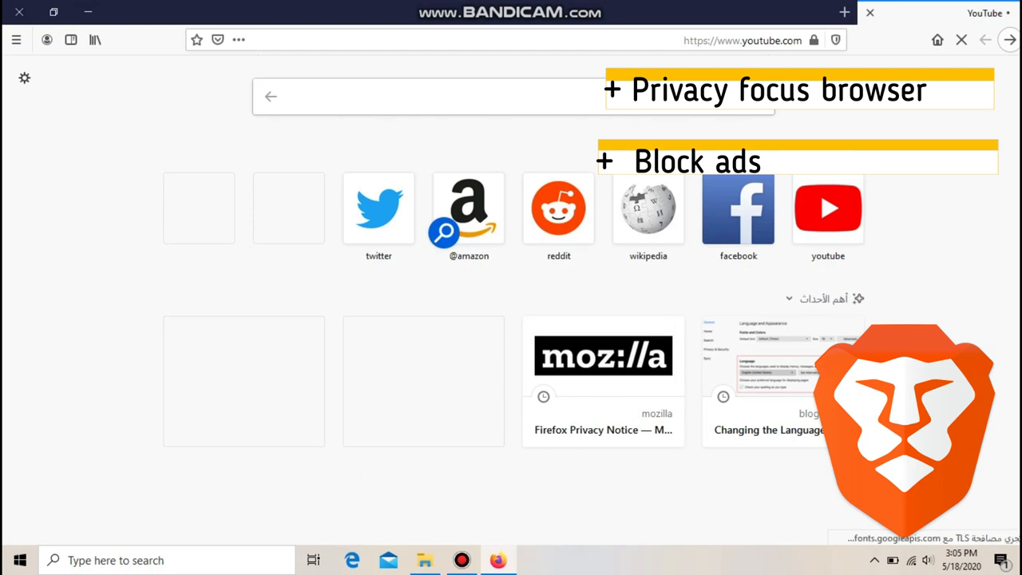
Search Google for 'mozilla firefox' from Firefox's new tab and scroll the results.
click(828, 208)
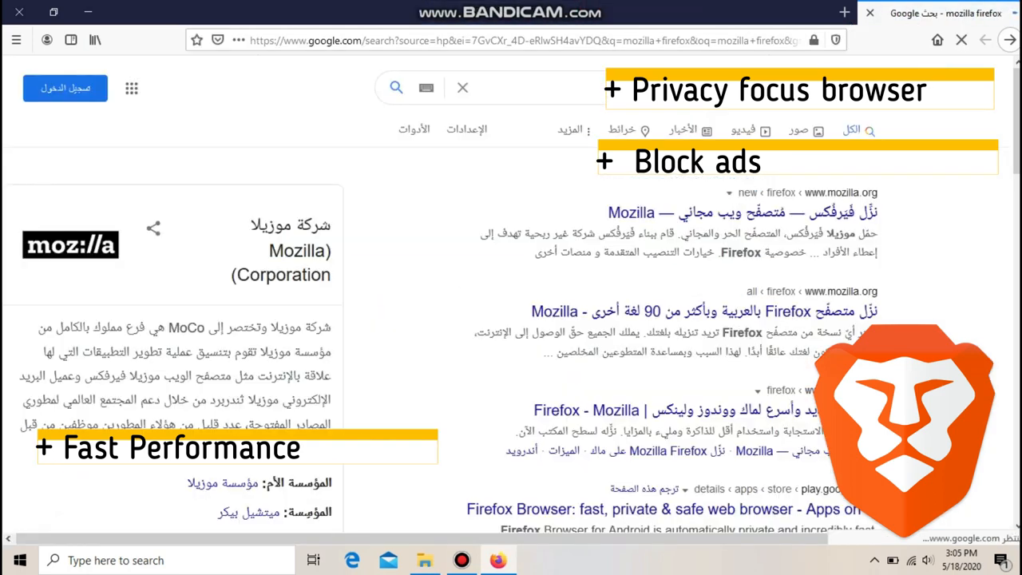
scroll(down, 3)
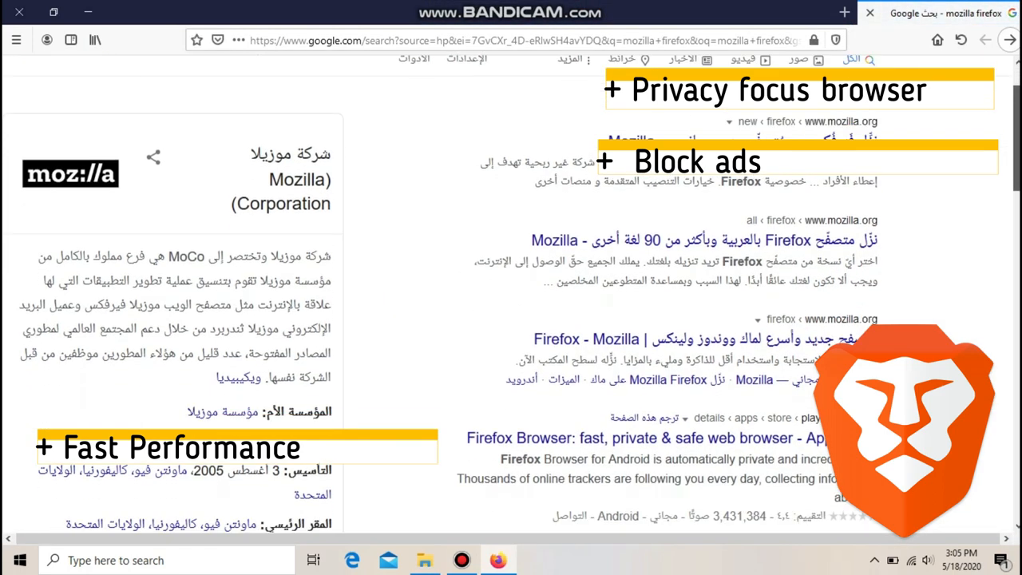
scroll(down, 3)
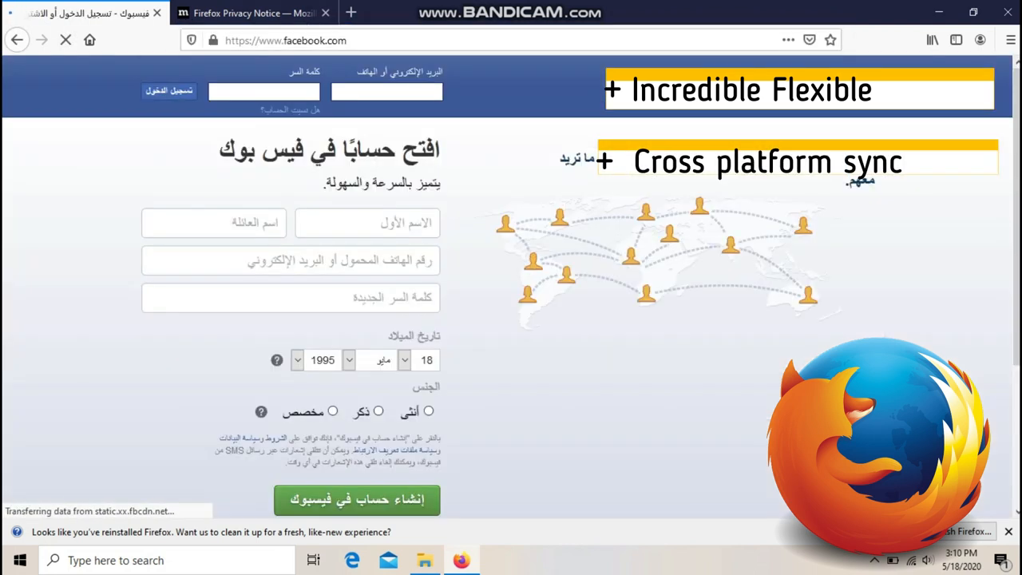
Switch to the Firefox Privacy Notice tab, then close Firefox and both open tabs.
scroll(down, 3)
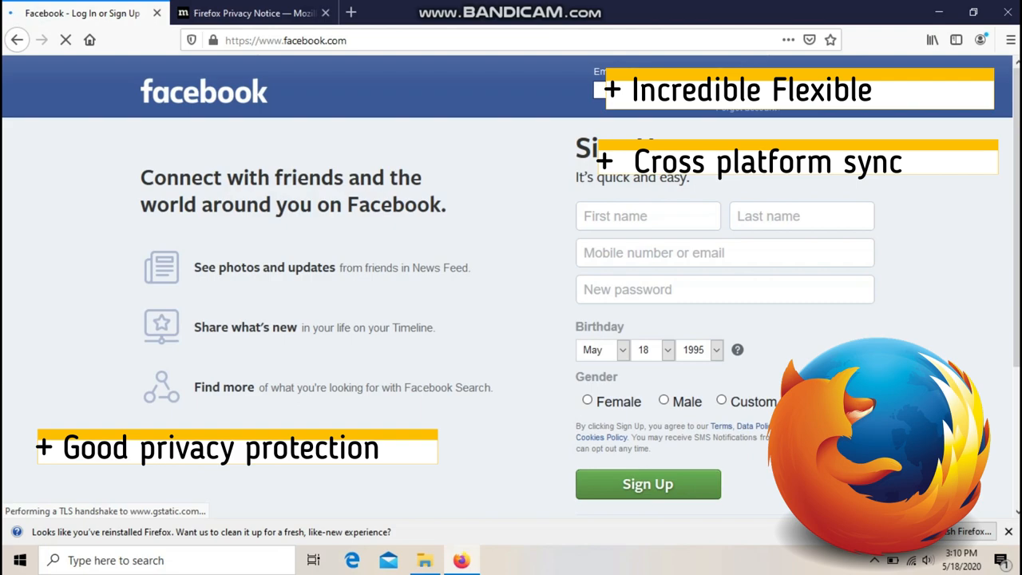
click(251, 13)
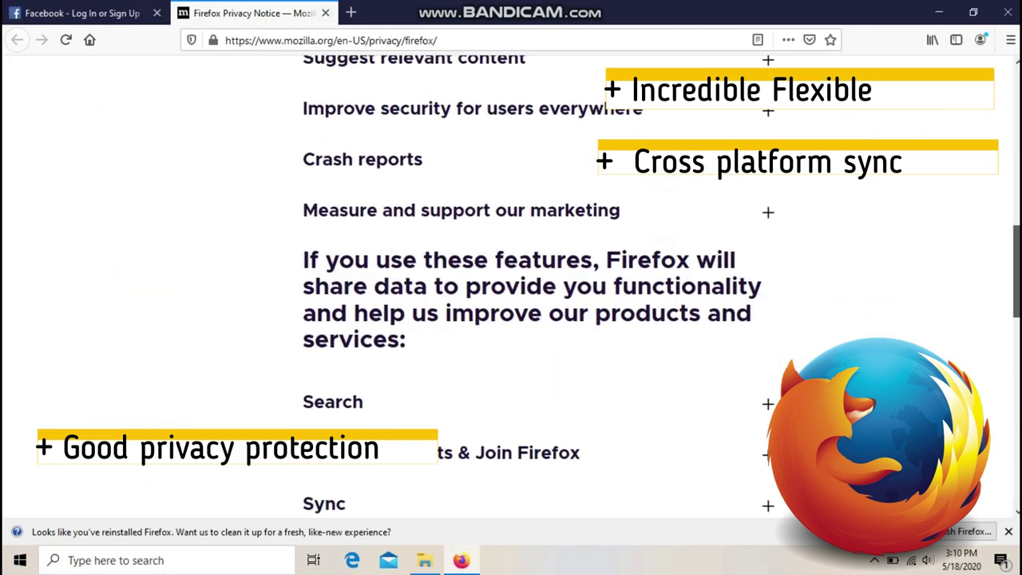
click(1007, 12)
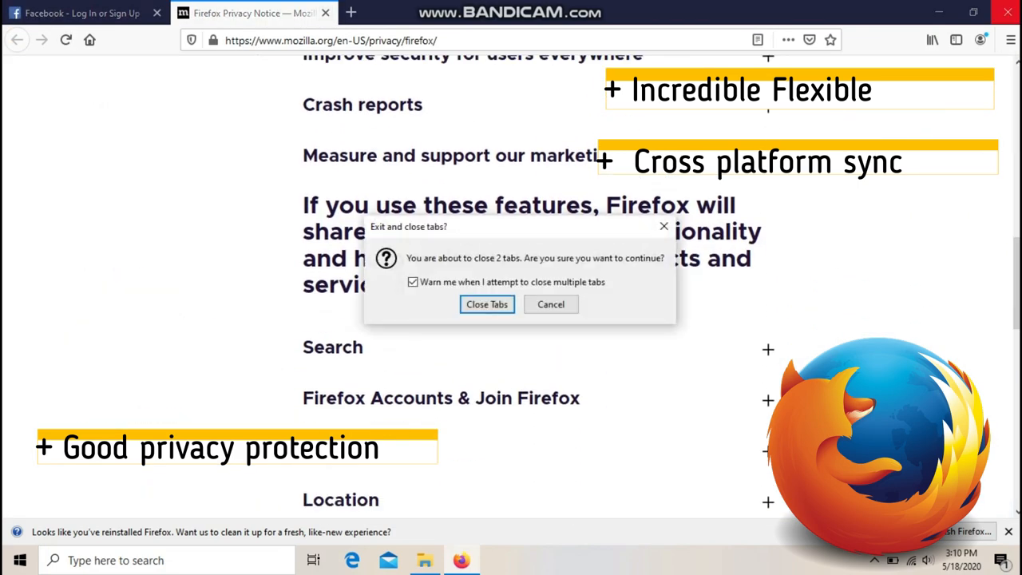
click(486, 304)
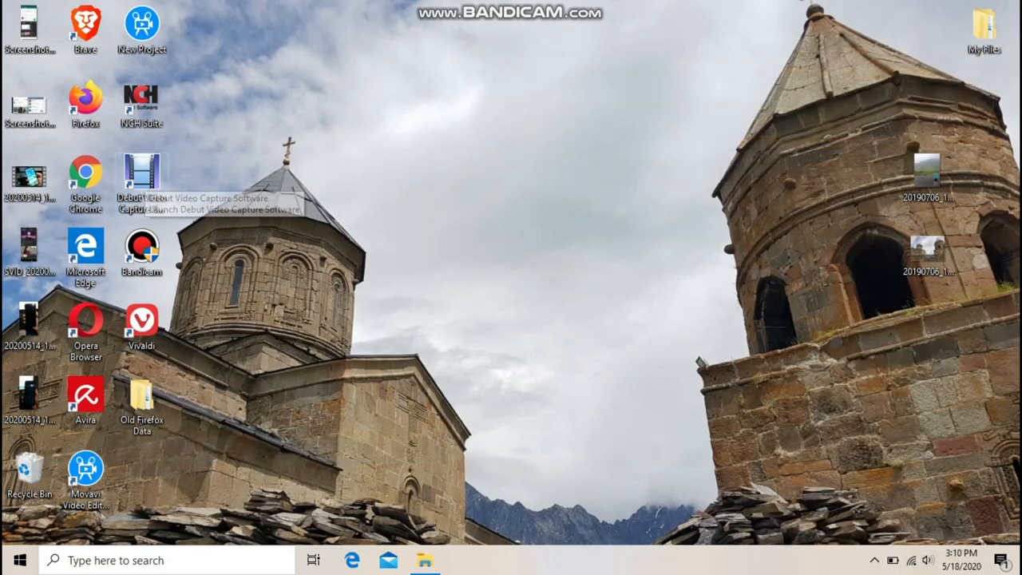